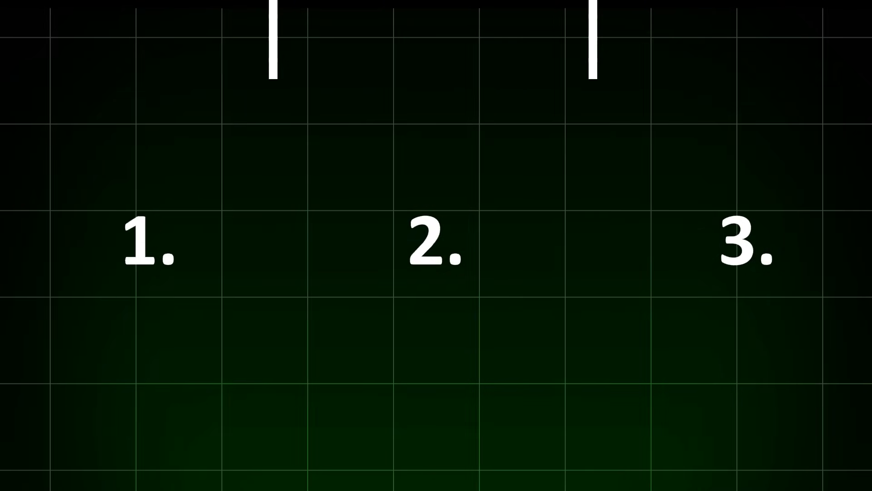
Load lichess.org and switch the analysis board's engine from SF 16 to SF 17.
text(l)
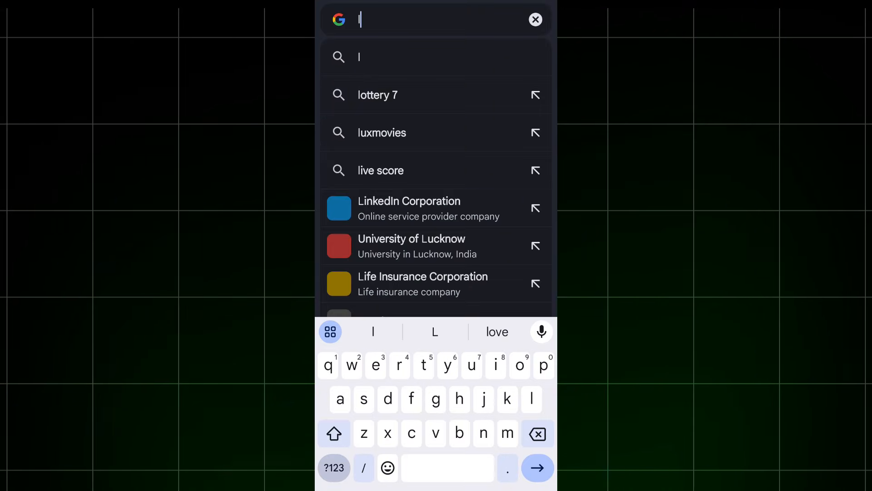
text(ichess.org)
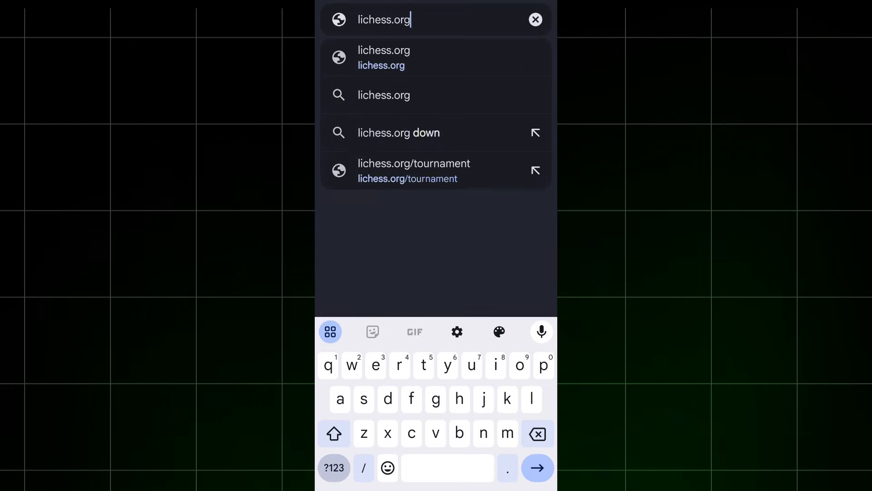
click(383, 57)
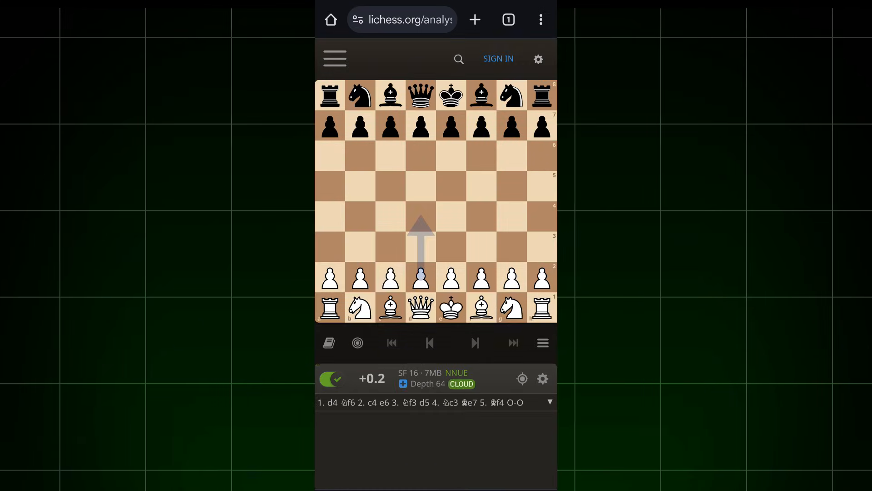
click(541, 378)
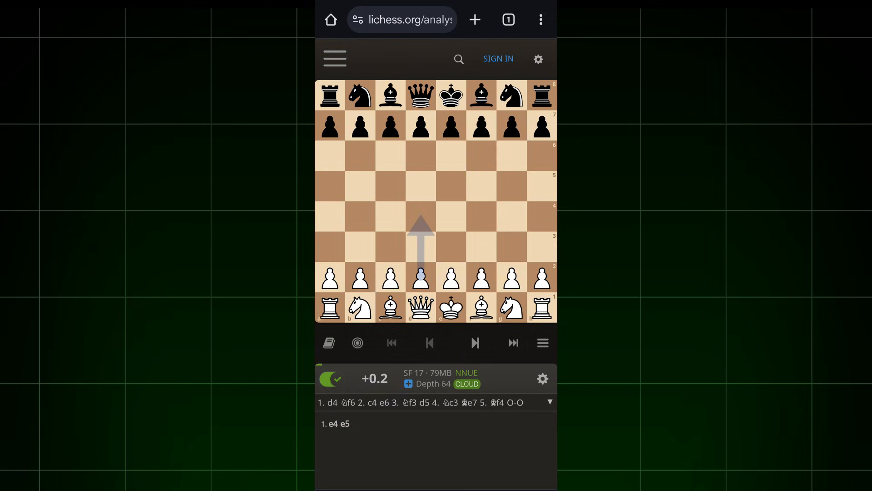
click(357, 342)
text(droi)
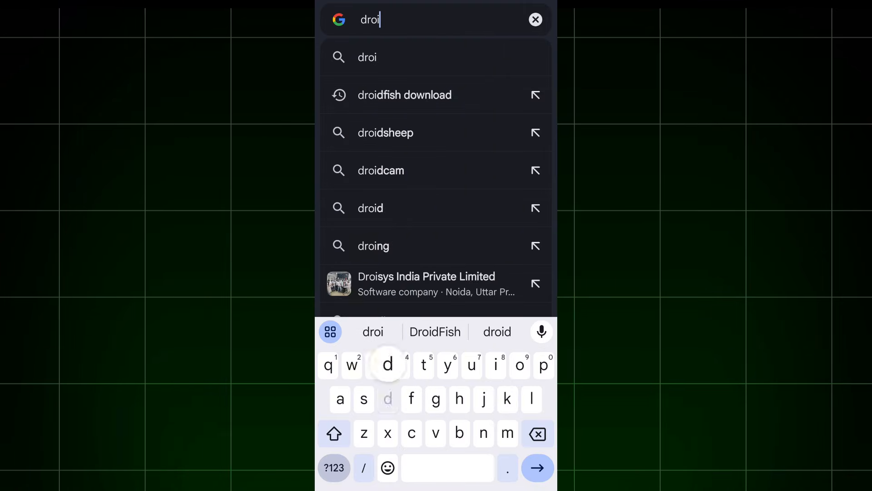
Search 'droidfish download' and scroll the F-Droid page to the APK link.
click(404, 94)
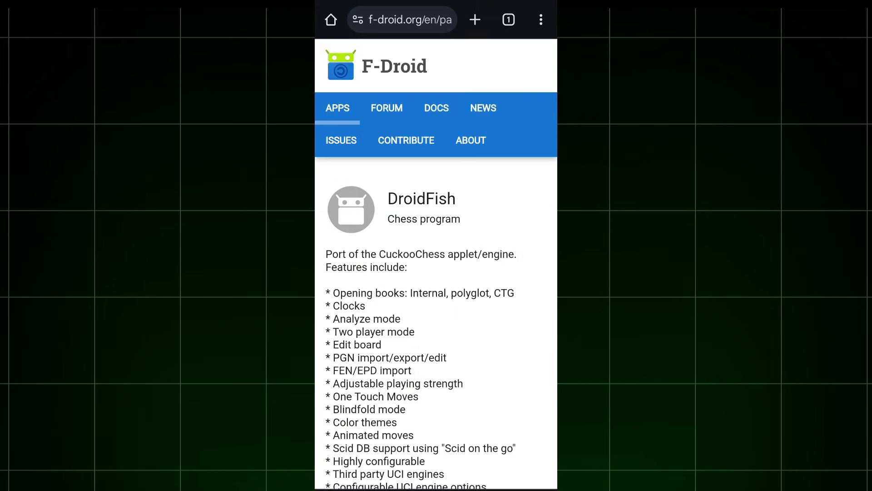
scroll(down, 3)
text(chess eng)
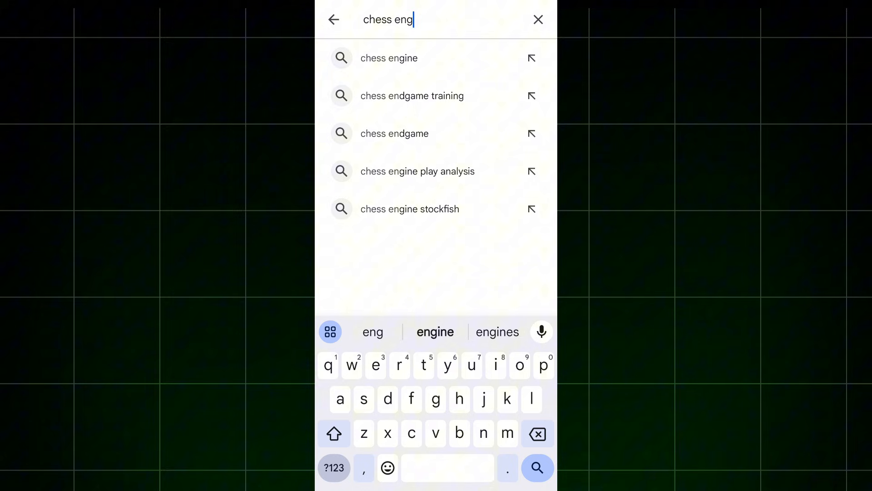
Search 'chess engine' in the Play Store and start installing Chess Engines.
click(389, 58)
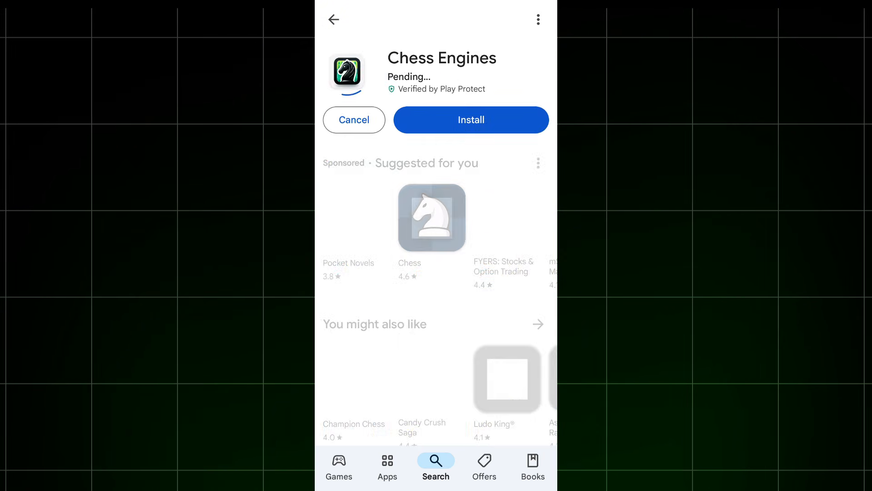
click(470, 120)
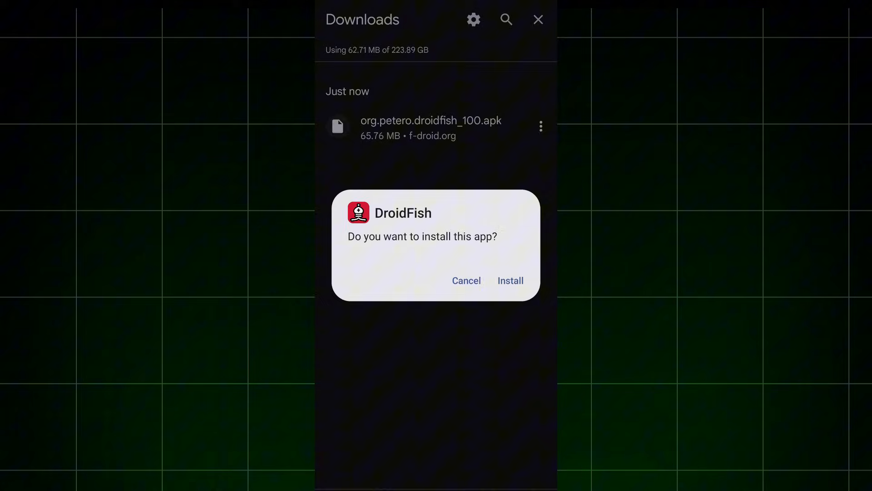
Confirm the DroidFish APK install and launch the new app.
click(510, 280)
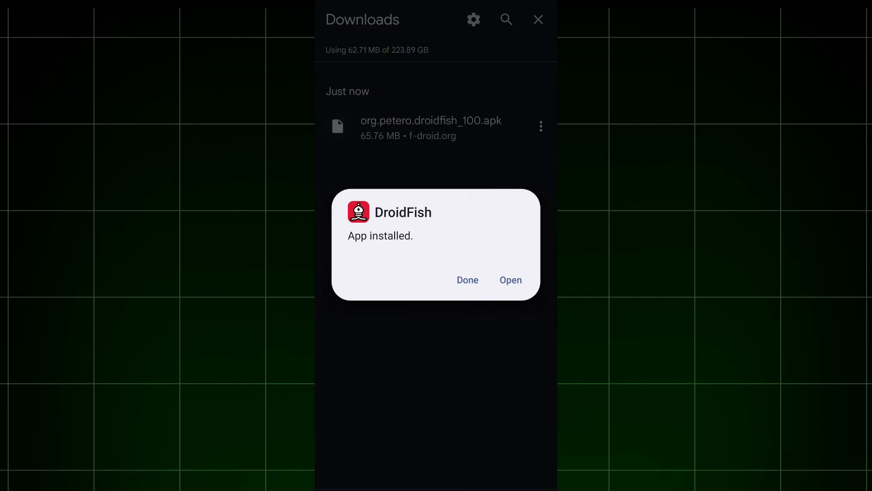
click(509, 279)
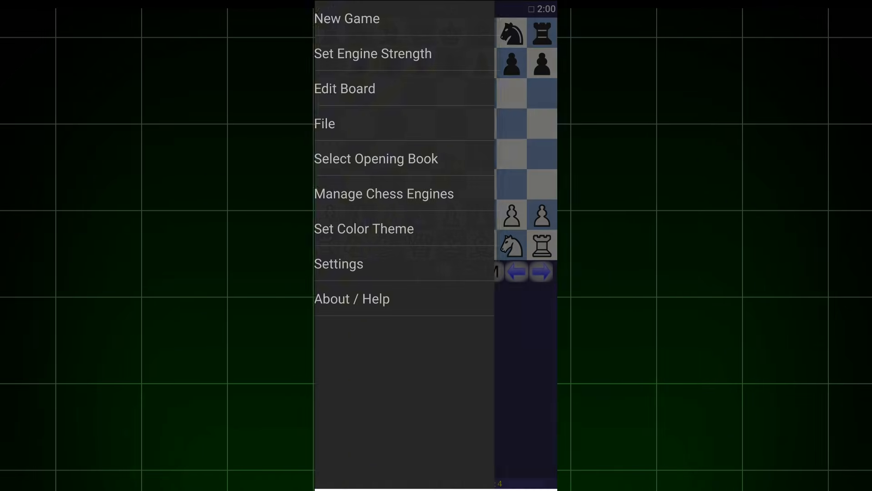
Select Stockfish 17 via DroidFish's Manage Chess Engines > Select Engine.
click(384, 193)
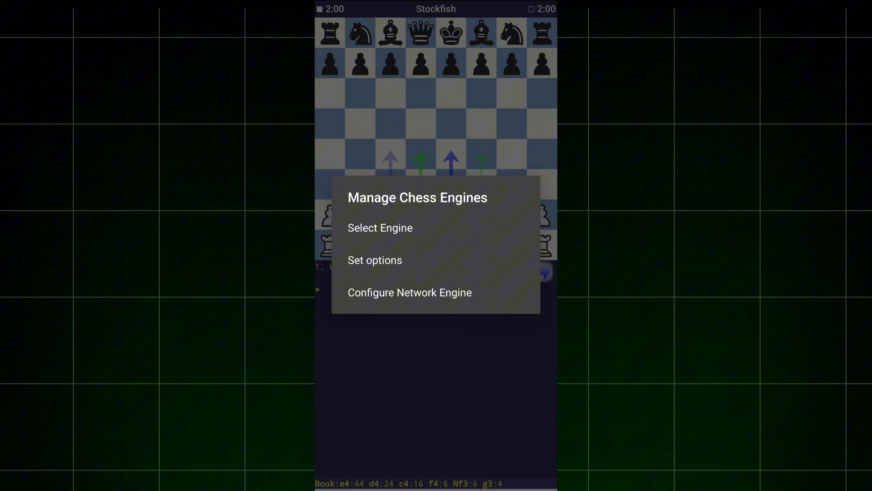
click(380, 227)
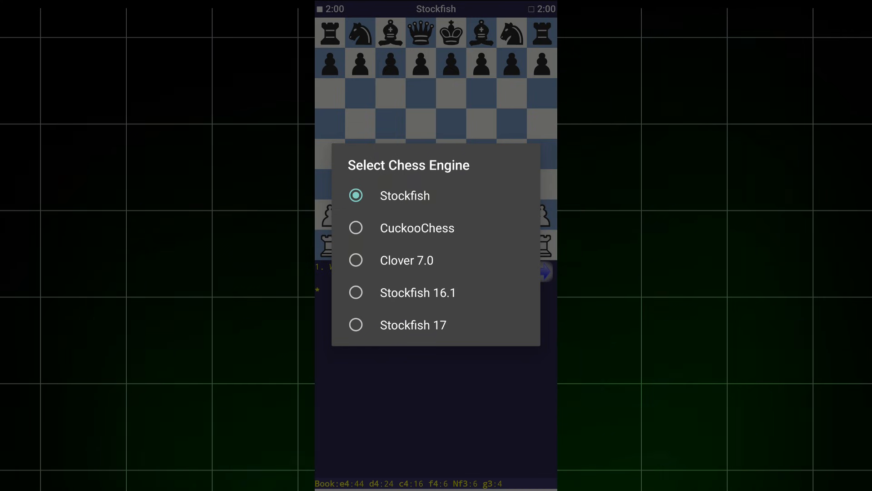
click(413, 325)
text(analyse you)
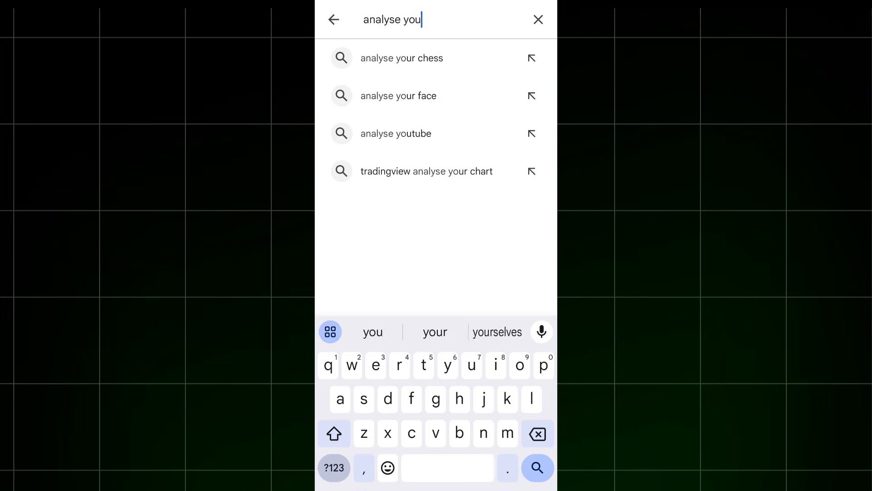
Launch Analyze your Chess and reset the game to the initial position.
click(401, 58)
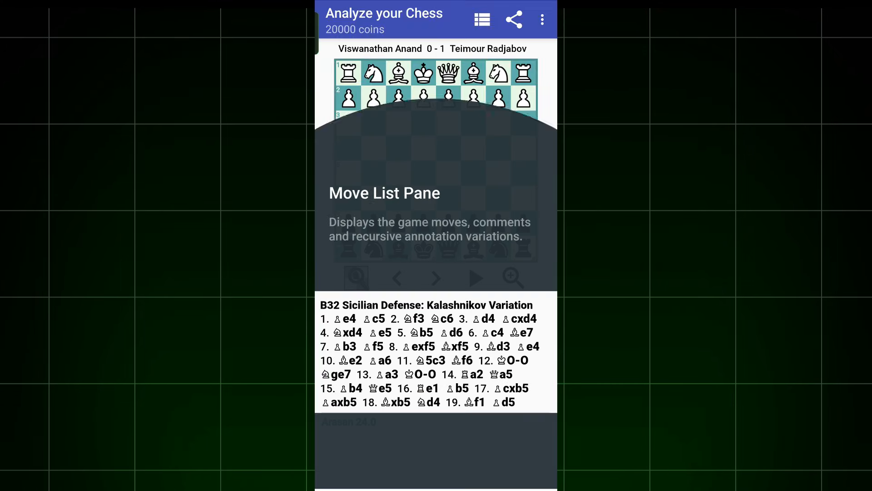
click(542, 19)
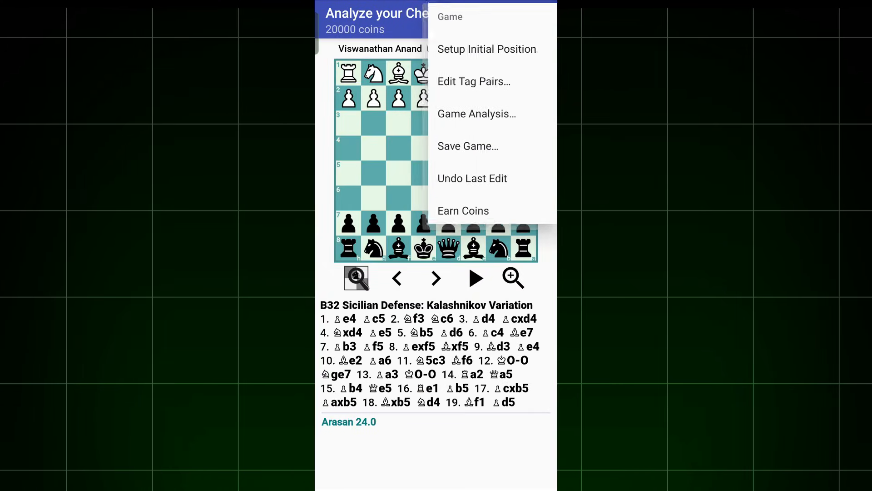
click(486, 49)
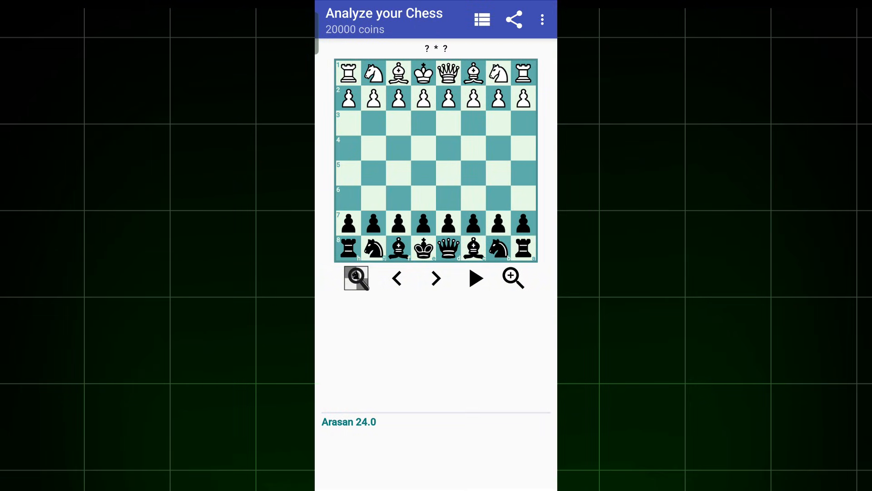
click(541, 19)
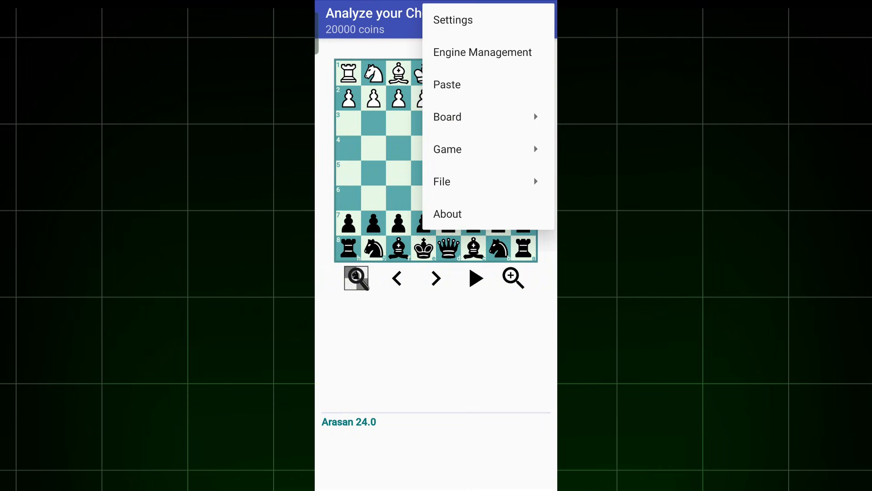
Install the three Open Exchange engines in Engine Management and activate Stockfish 17.
click(481, 52)
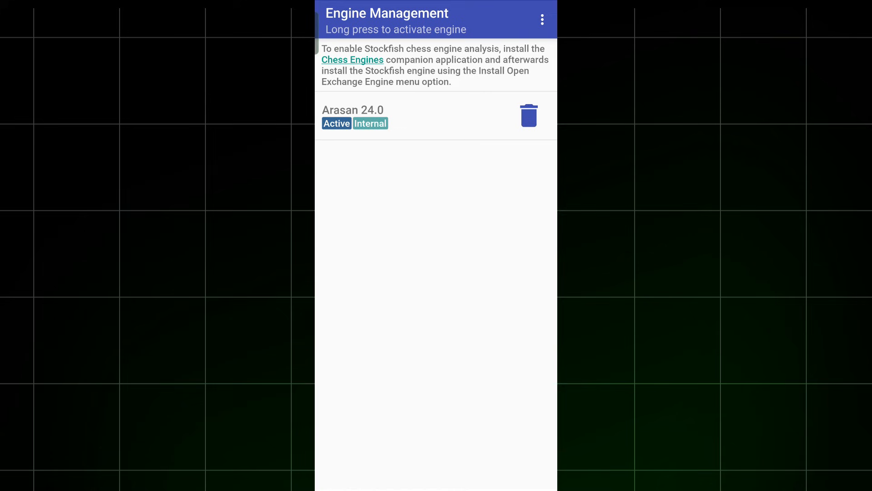
click(541, 19)
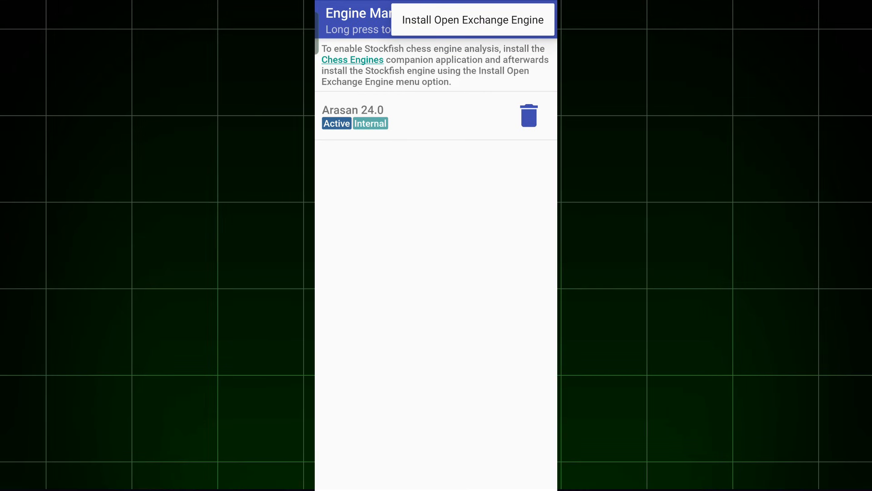
click(472, 19)
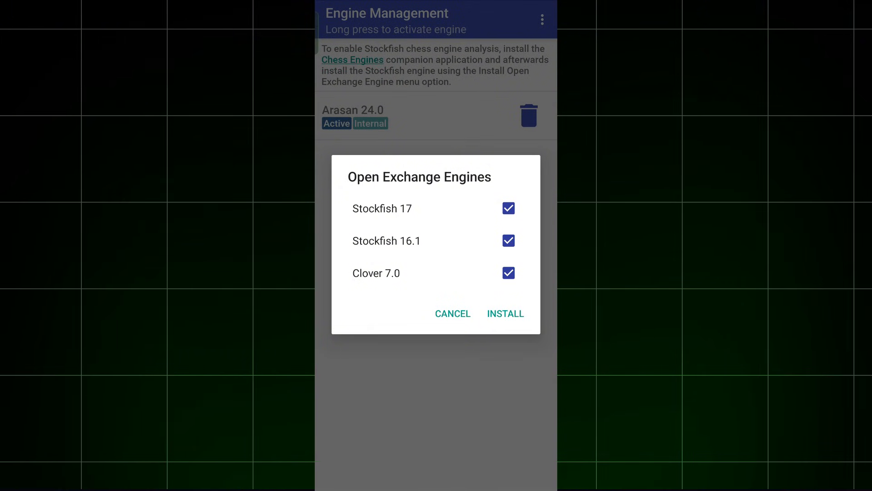
click(505, 313)
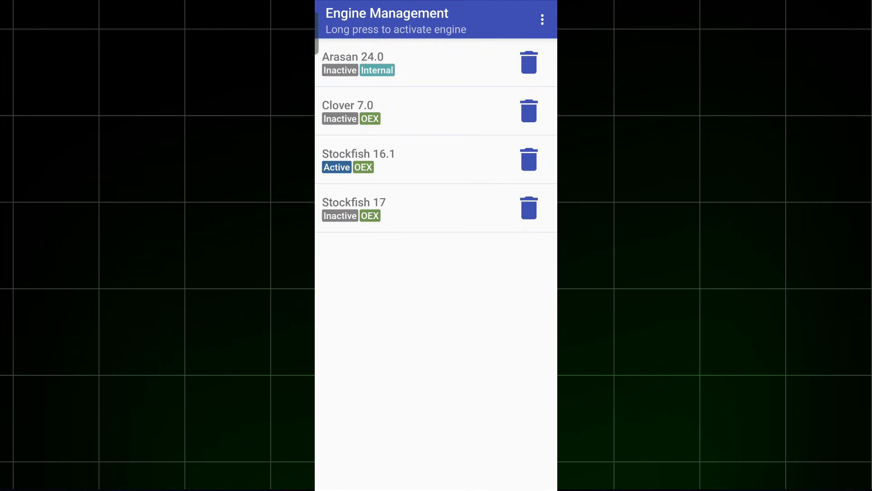
click(353, 208)
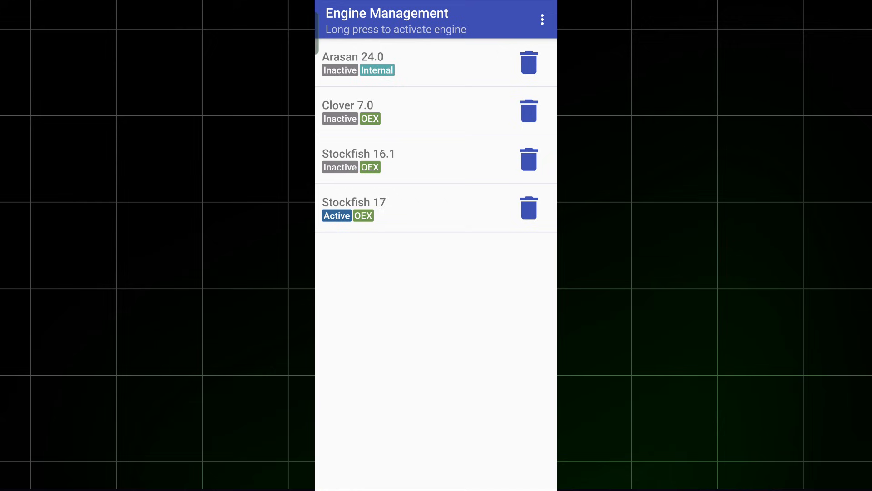